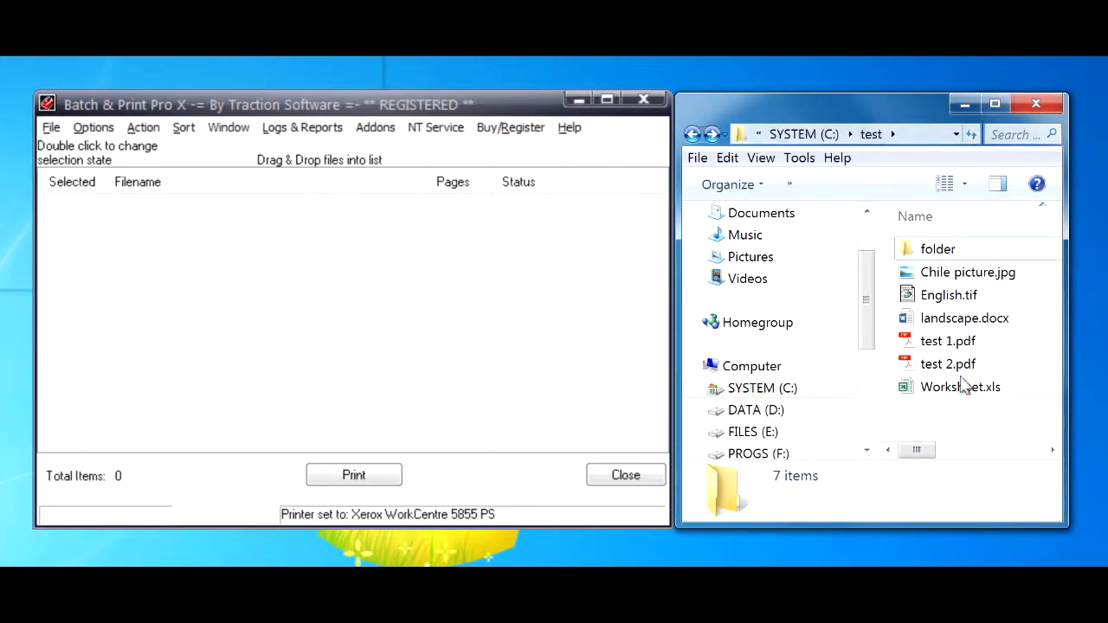
Select the subfolder and files in C:\test and drag them into the print list
double_click(939, 249)
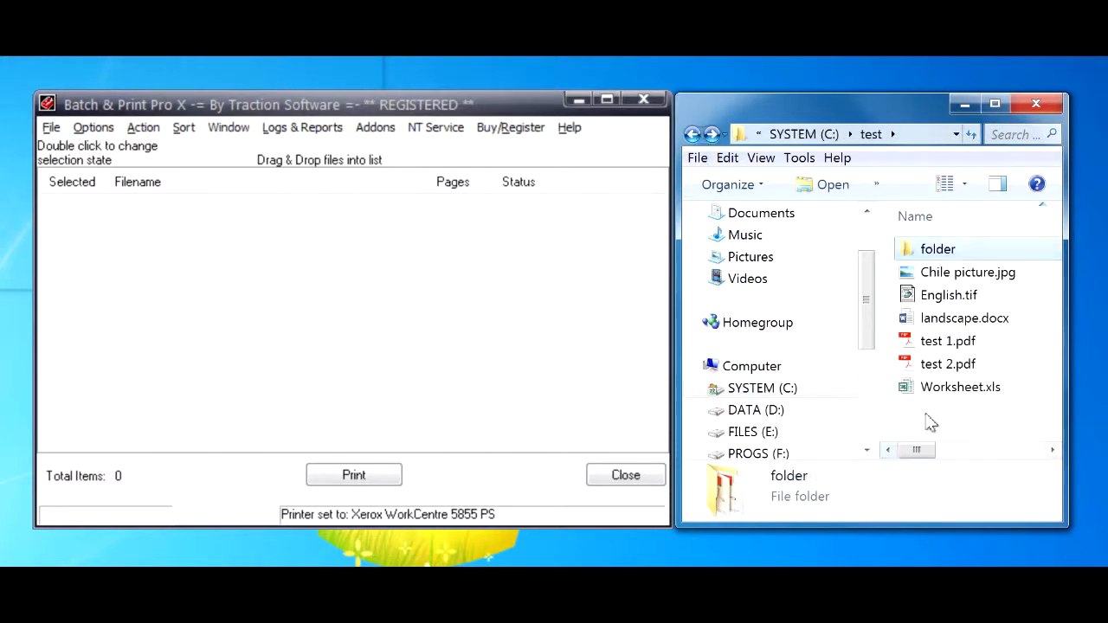
mouse_move(939, 249)
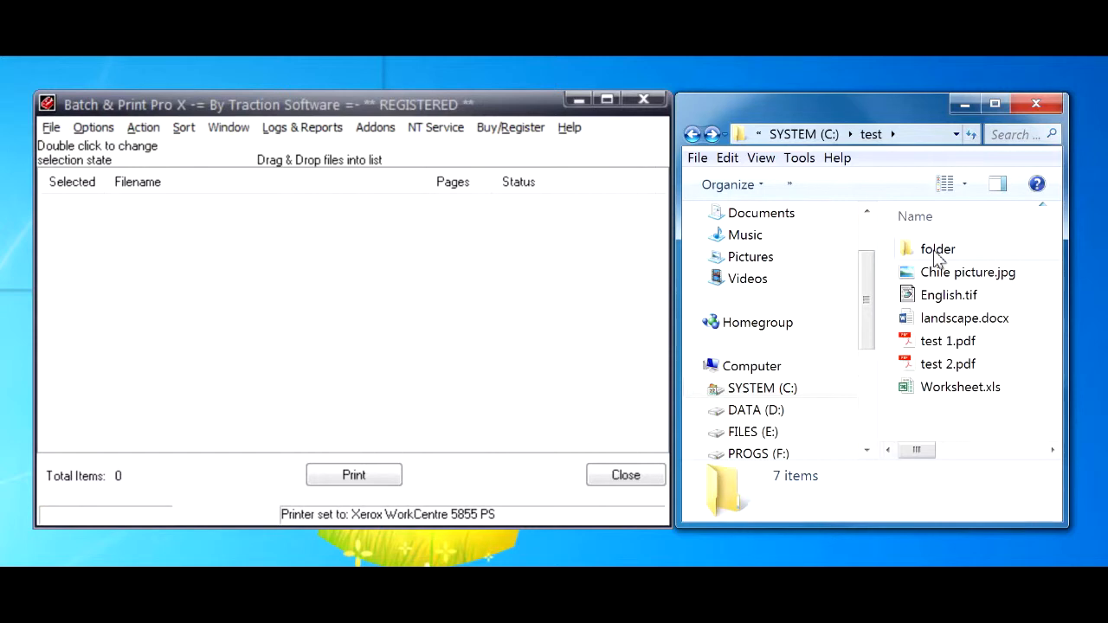
click(938, 249)
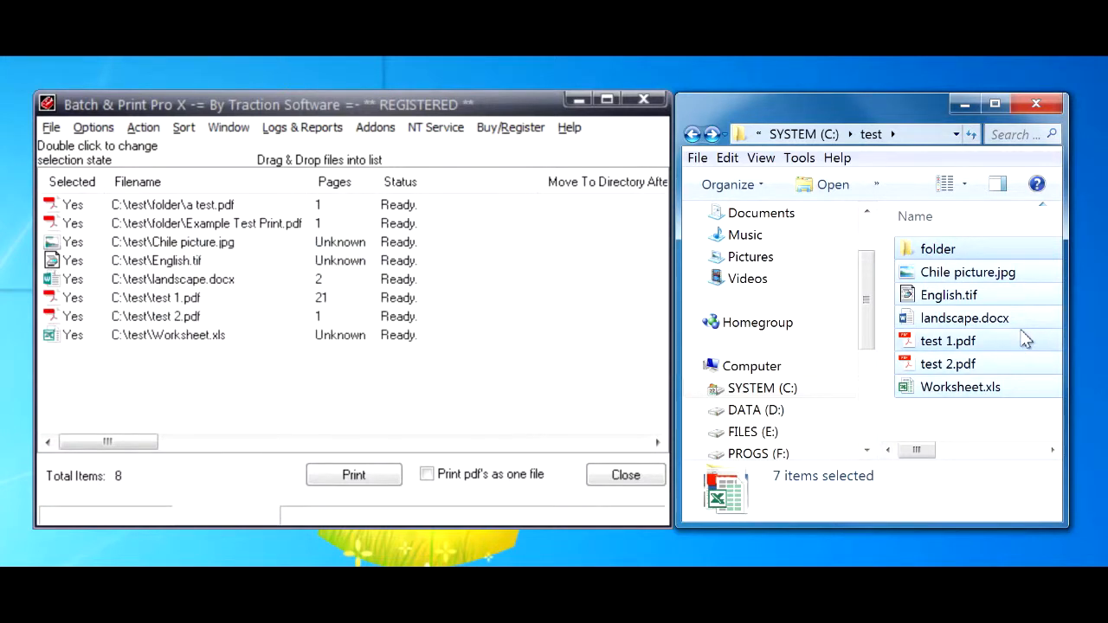
mouse_move(963, 426)
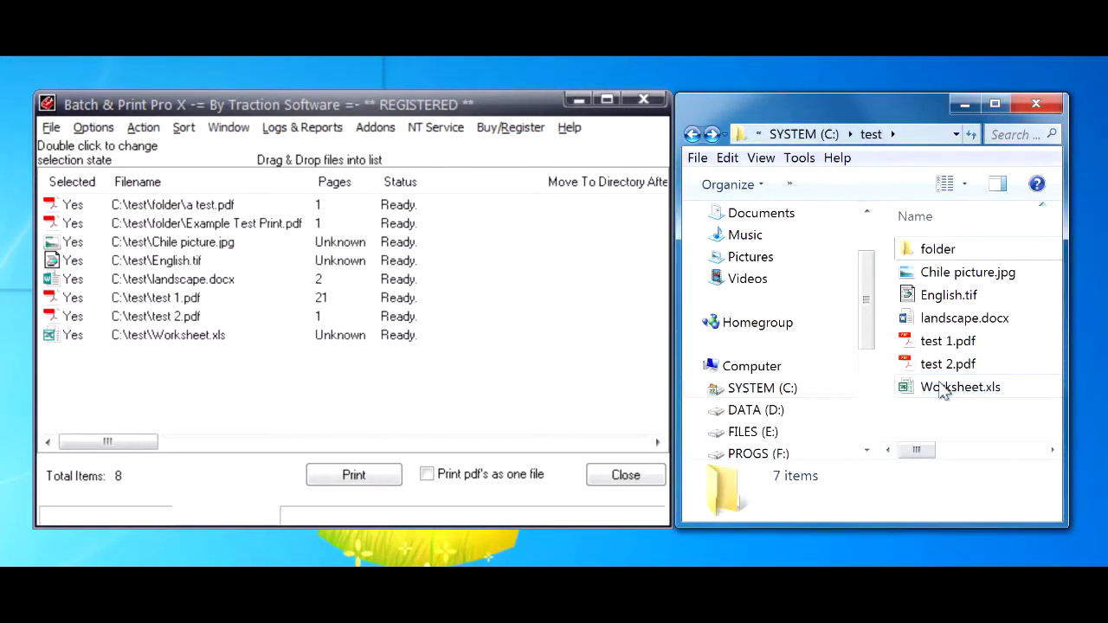
Ctrl-select test 1.pdf and English.tif in Explorer and drag them into the list
click(959, 388)
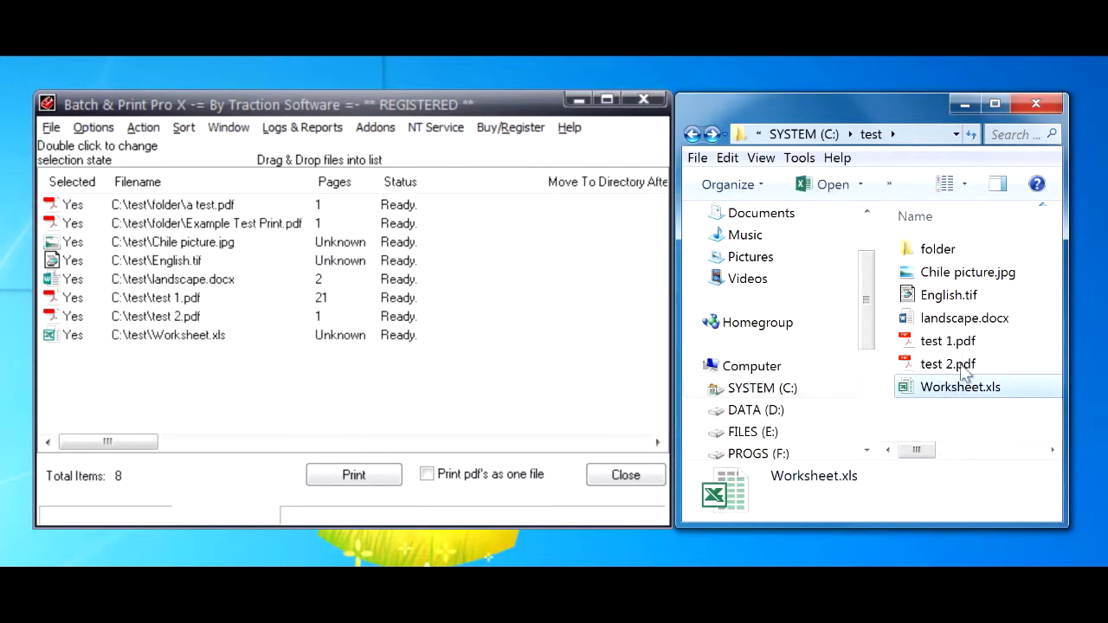
click(950, 340)
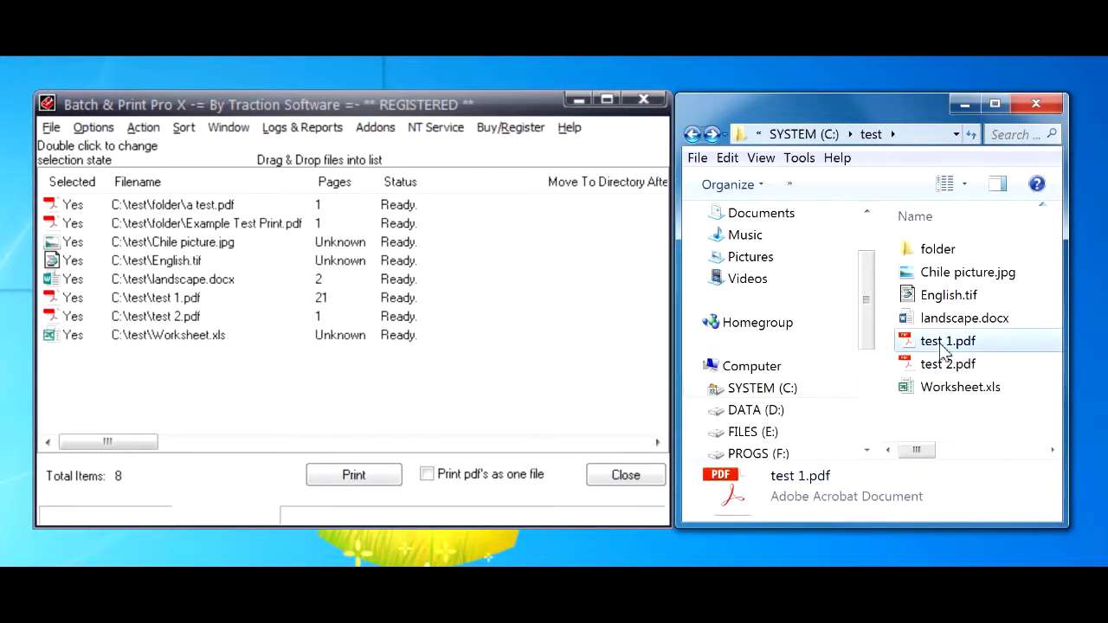
click(949, 295)
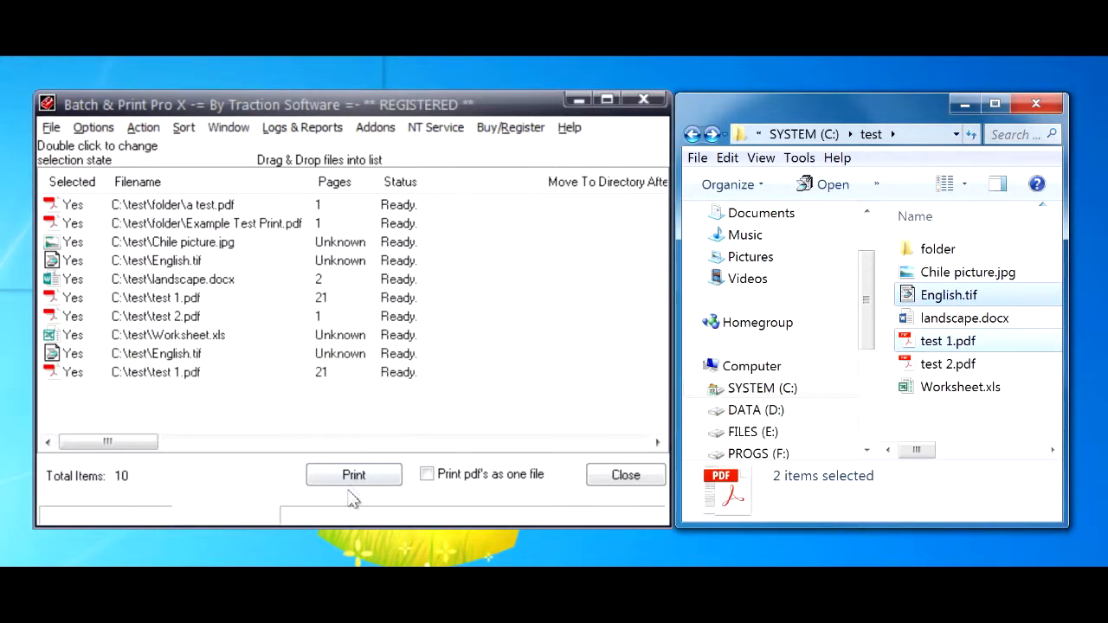
Print the ten listed files in order to the Xerox WorkCentre 5855 PS queue
click(353, 475)
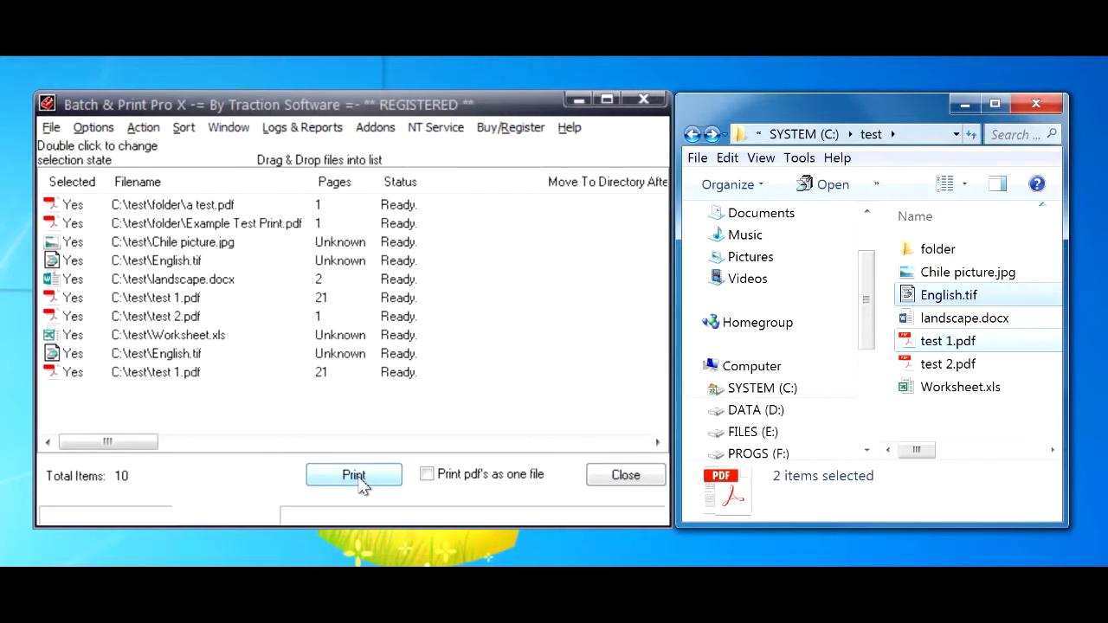
click(354, 474)
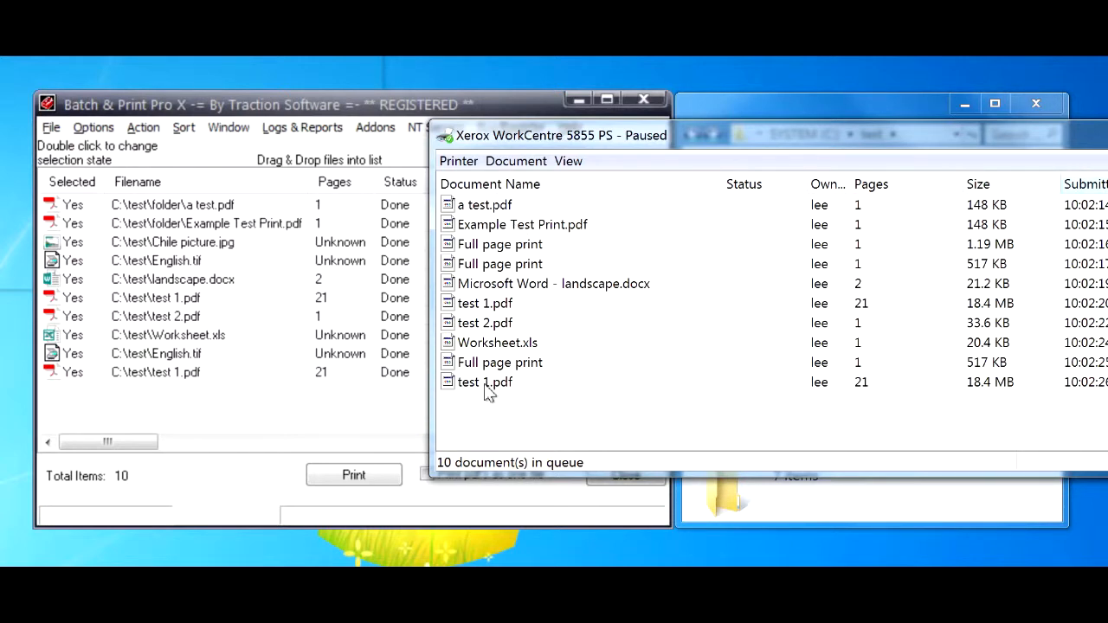
mouse_move(541, 149)
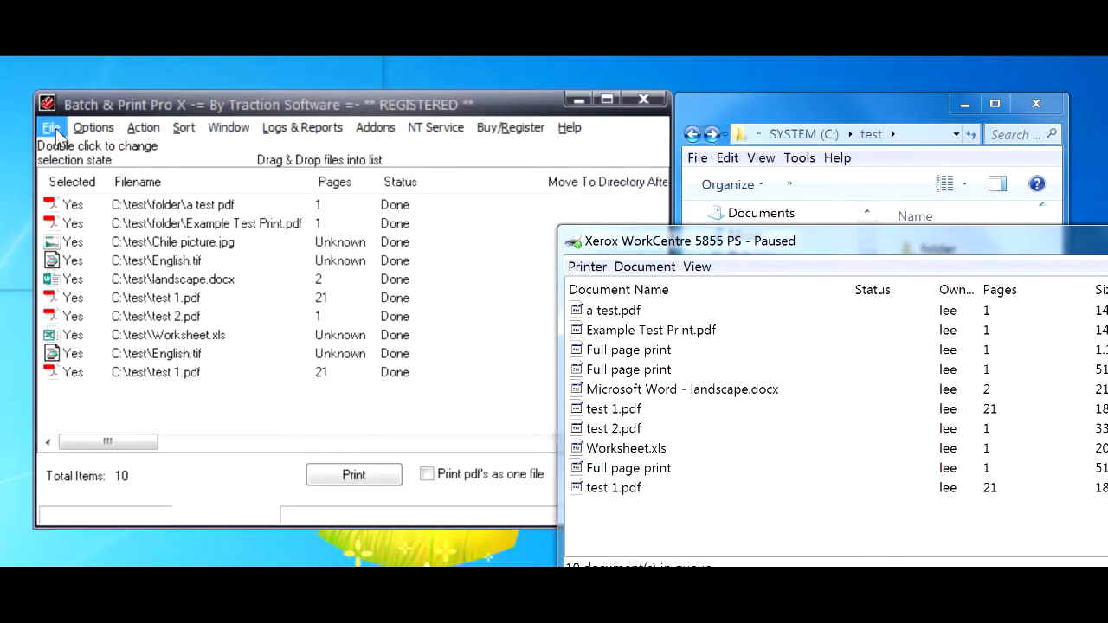
click(50, 128)
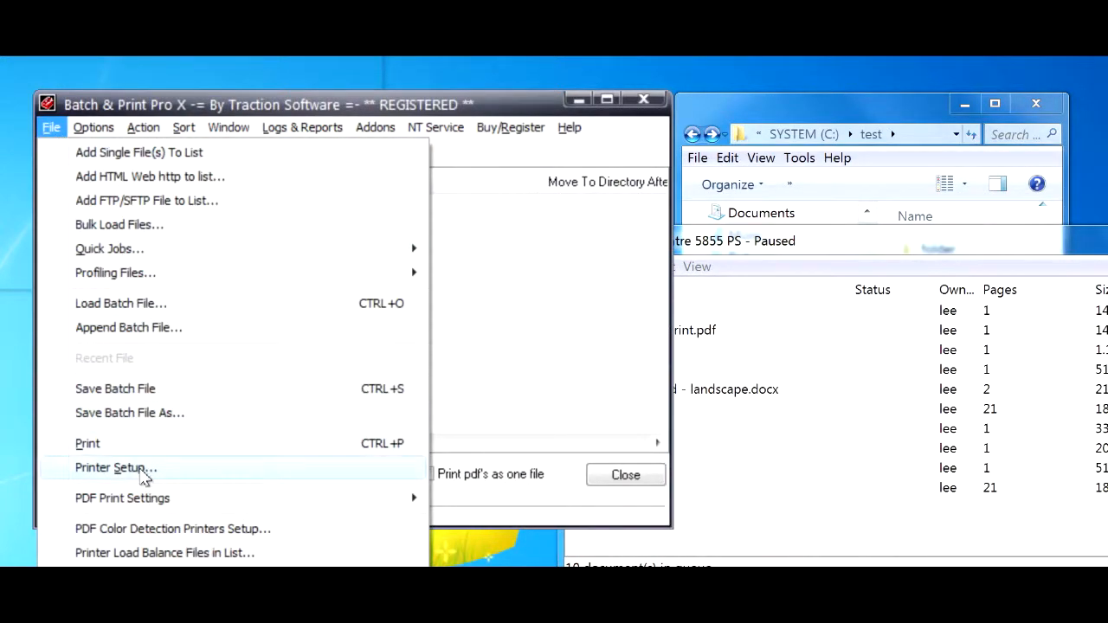
click(110, 467)
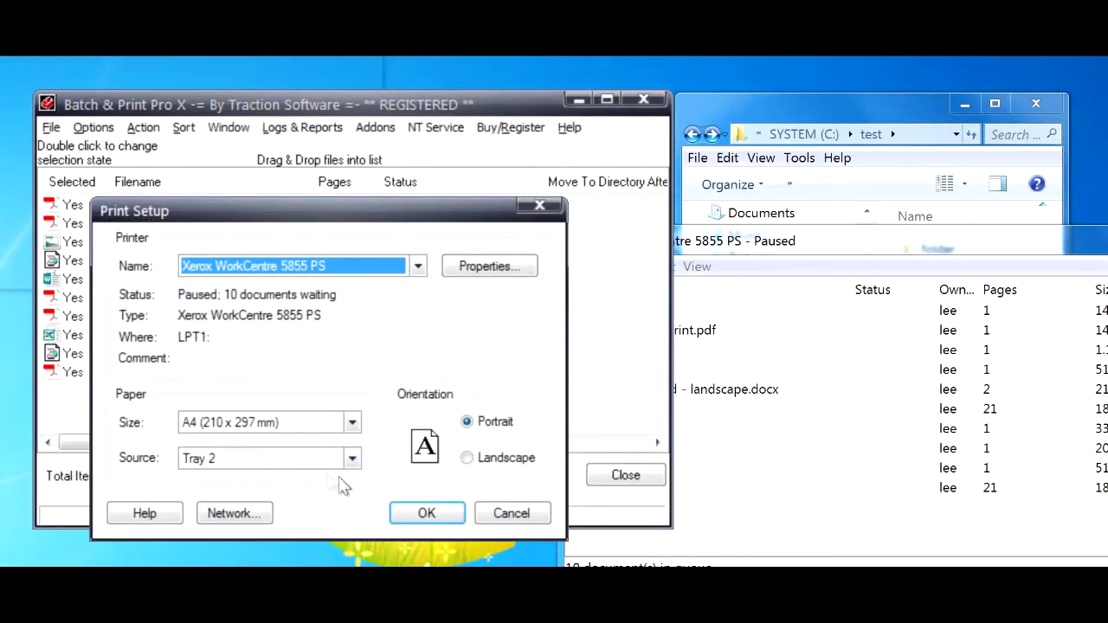
mouse_move(475, 506)
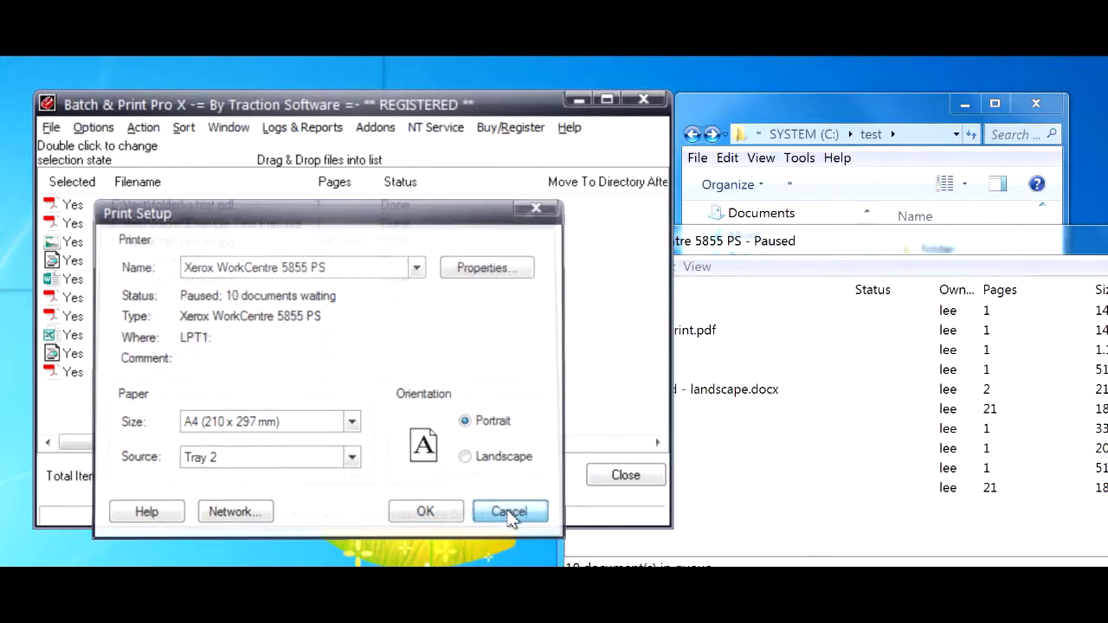
click(509, 511)
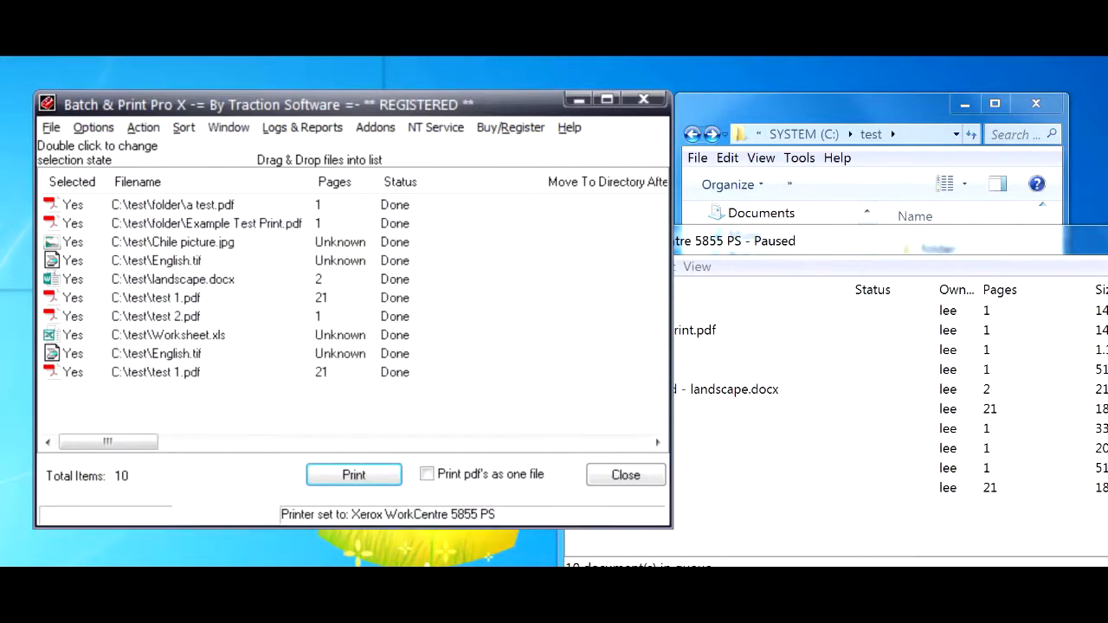